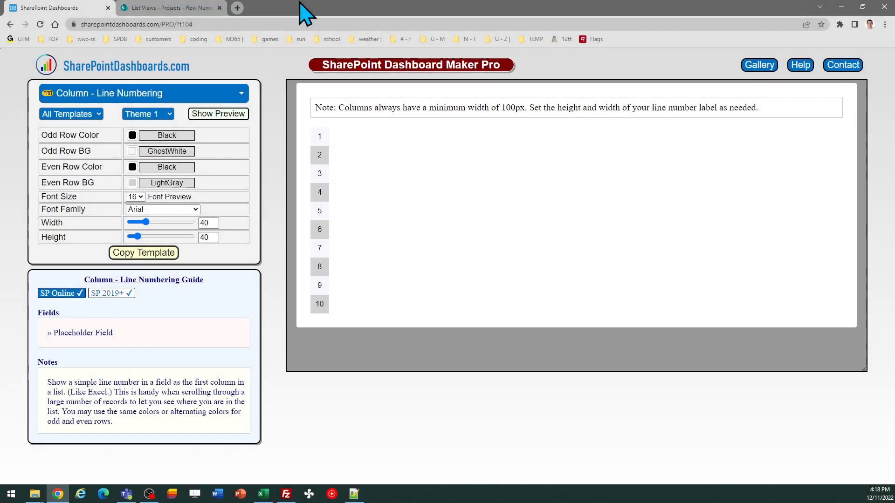
mouse_move(379, 369)
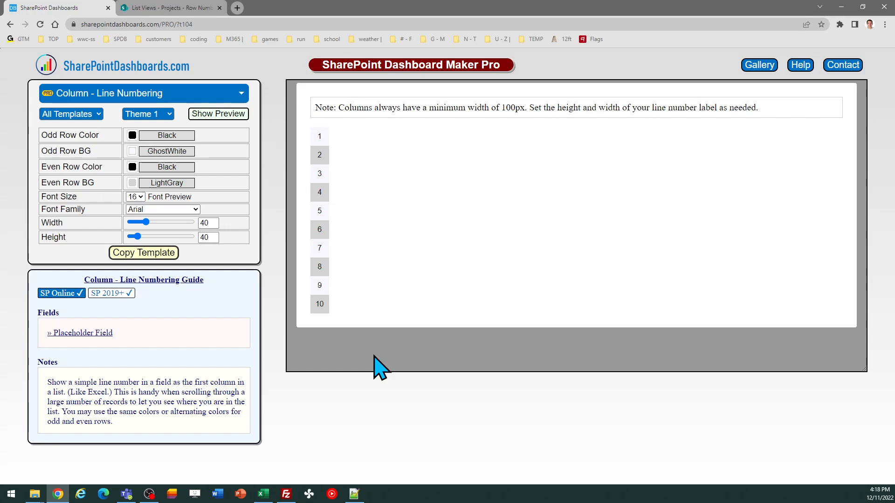
mouse_move(360, 340)
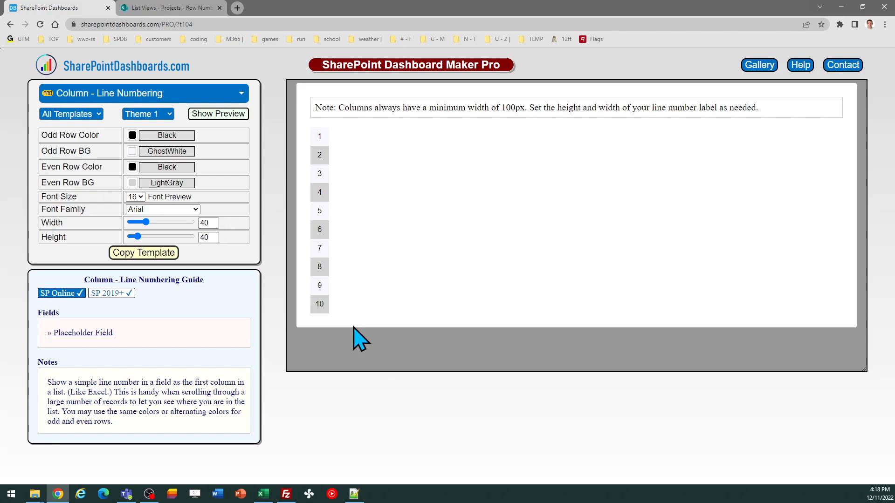
mouse_move(284, 253)
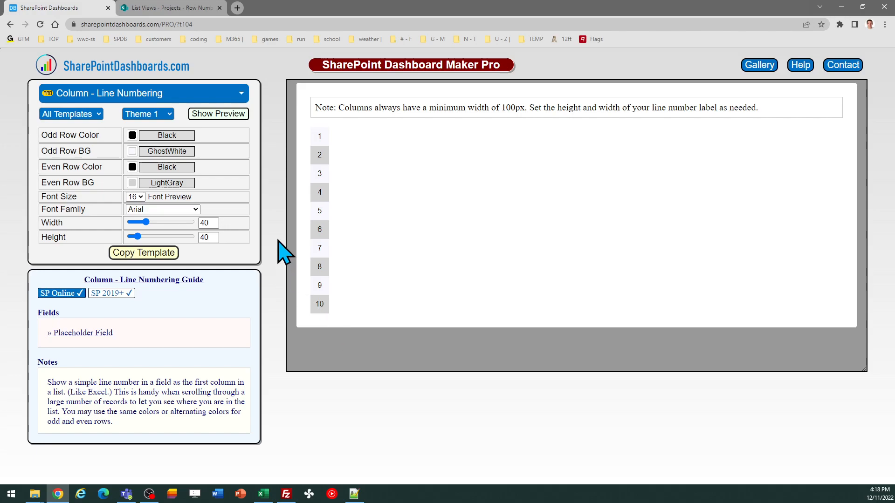
mouse_move(260, 80)
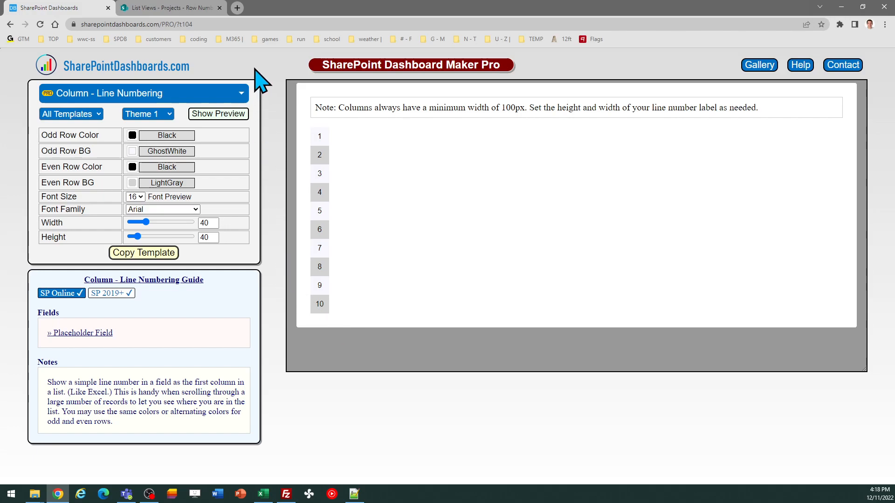
Preview Theme 2 and the dark Theme 3, then return to the light-gray Theme 1 numbering.
click(168, 9)
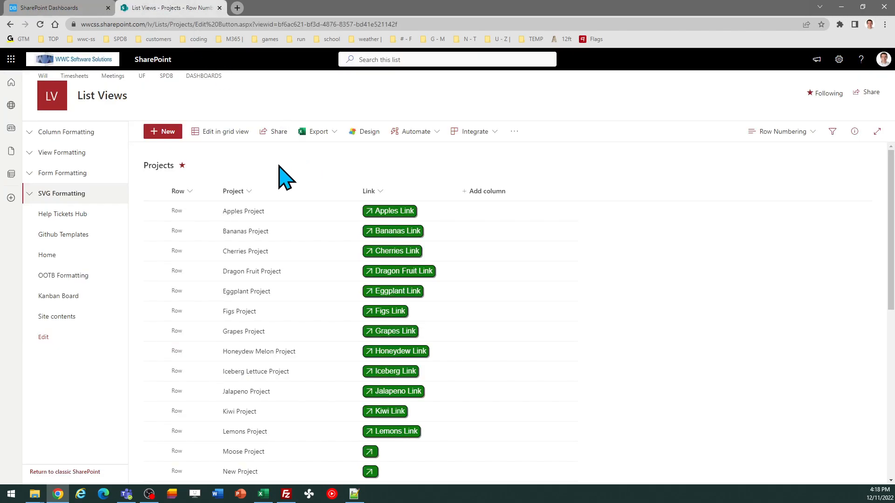
mouse_move(183, 202)
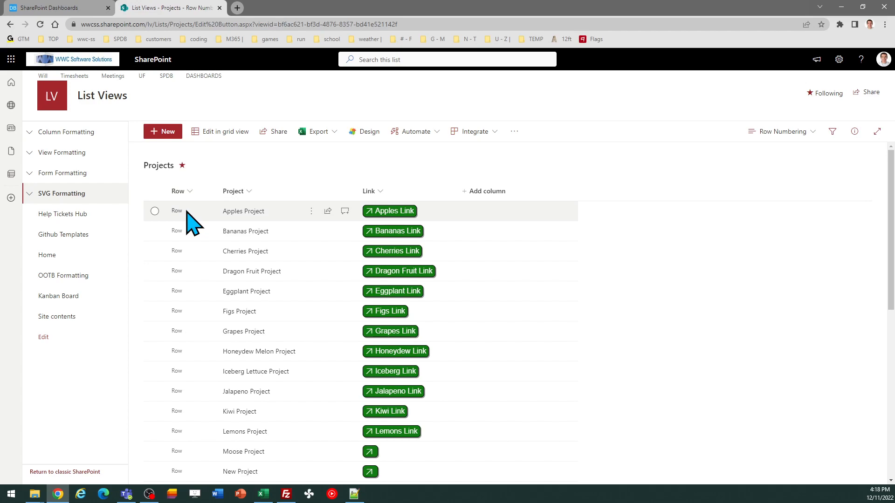
mouse_move(197, 191)
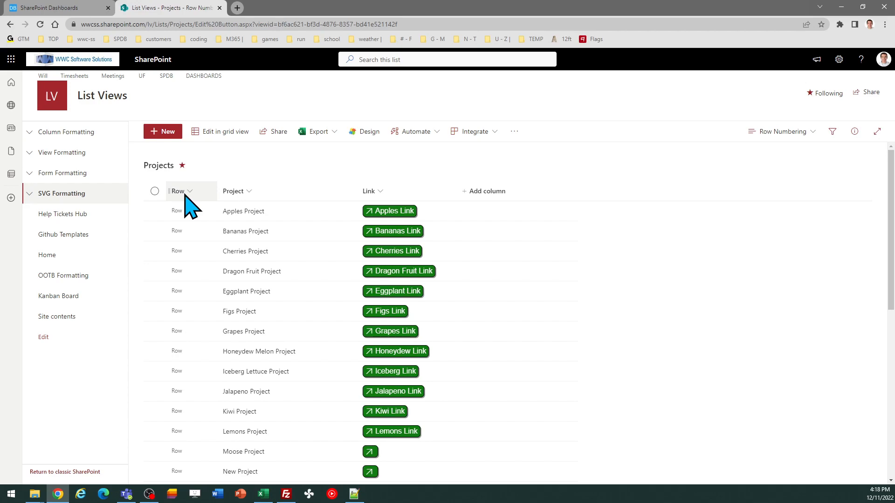
mouse_move(188, 228)
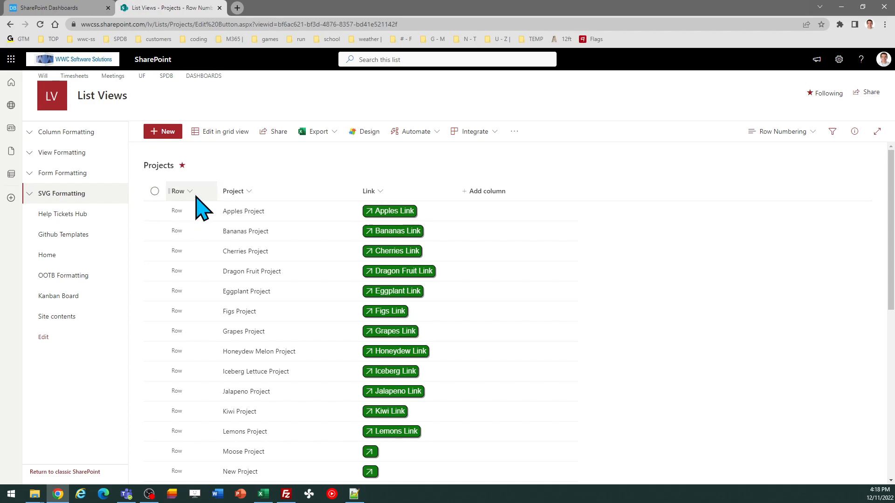
click(51, 7)
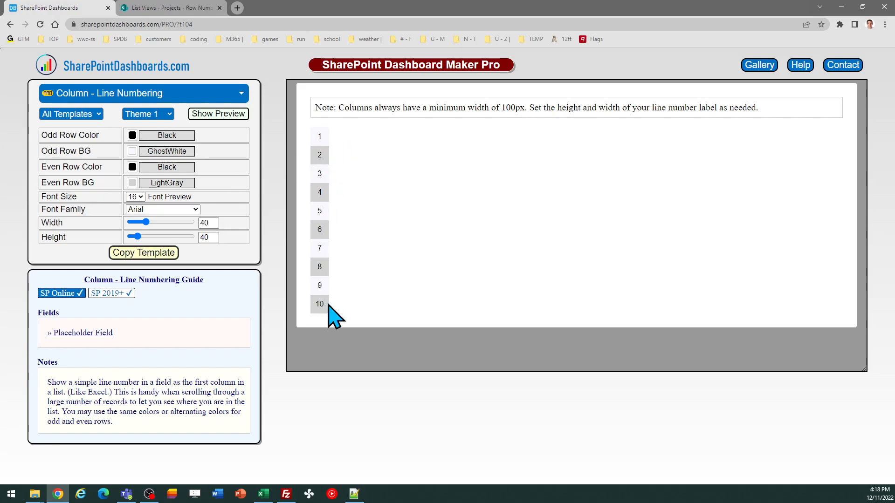
mouse_move(280, 188)
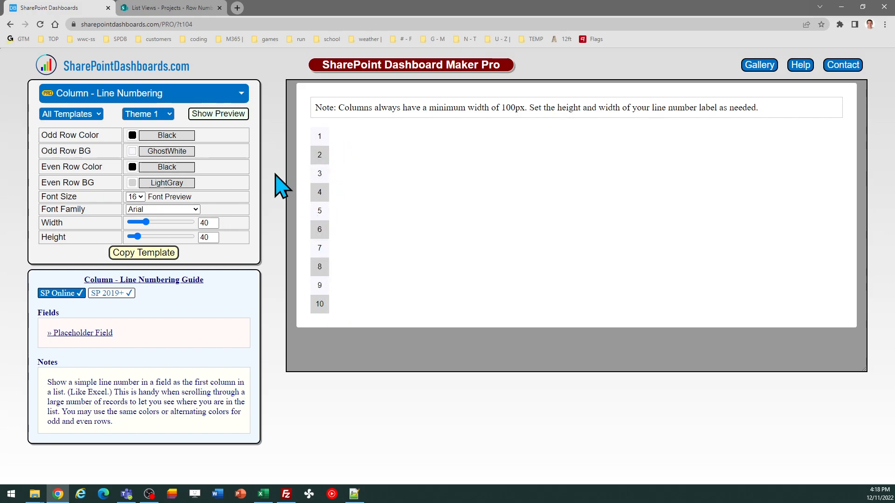
click(146, 114)
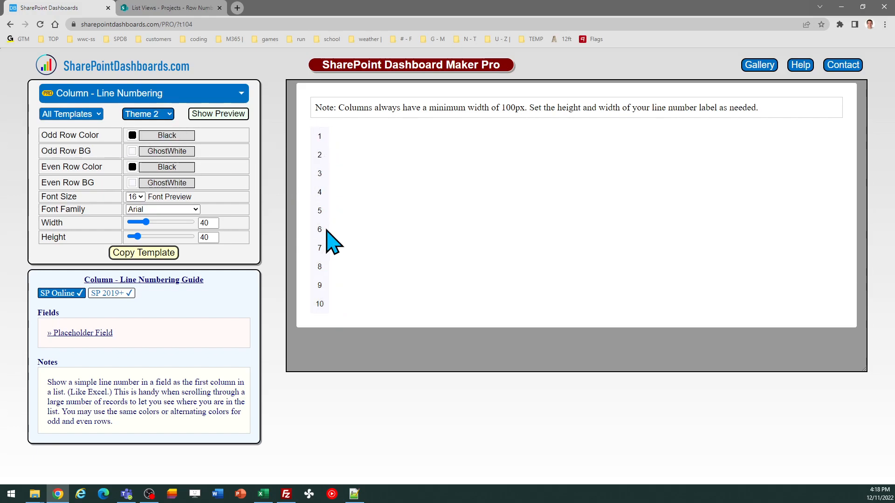
mouse_move(180, 129)
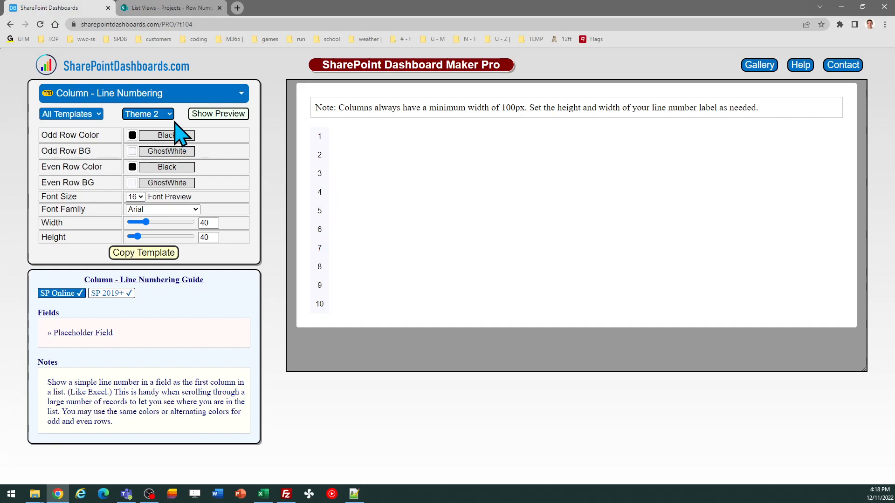
click(144, 114)
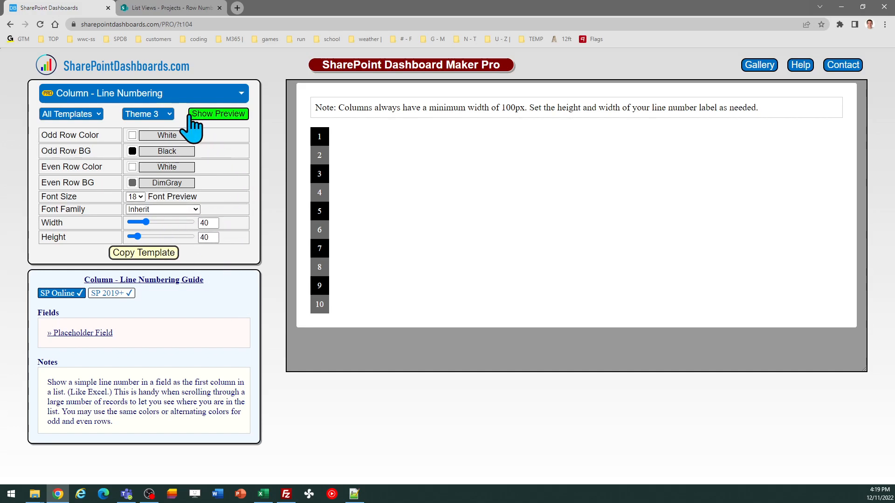
click(144, 114)
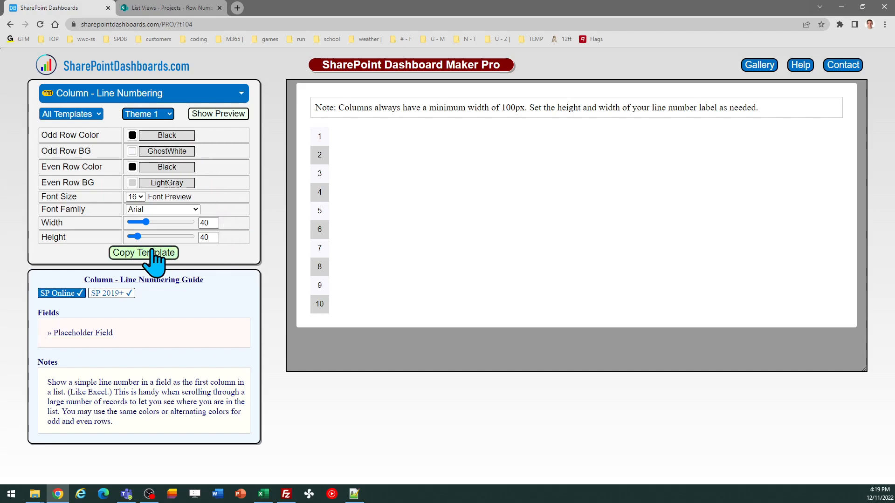
Copy the Theme 1 line-numbering template code and dismiss the instructions.
click(144, 253)
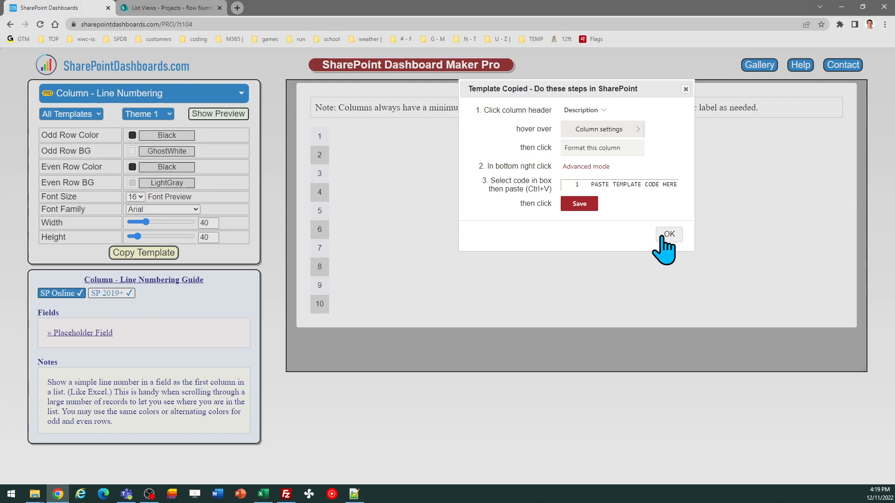
click(669, 234)
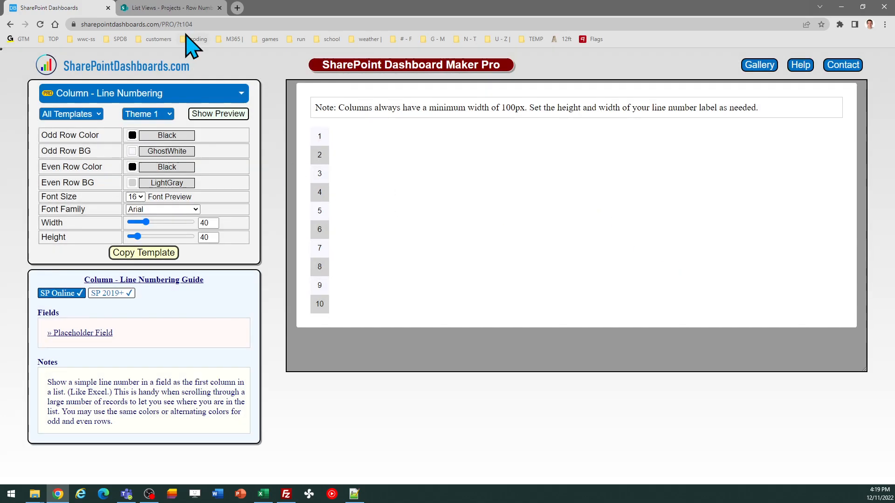
Apply the copied line-numbering JSON to the Row column in Advanced mode and save it.
click(169, 8)
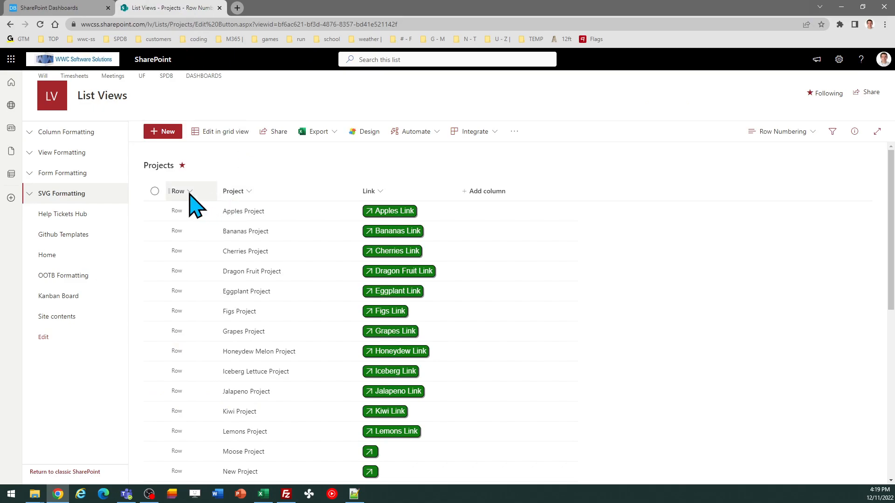
click(181, 190)
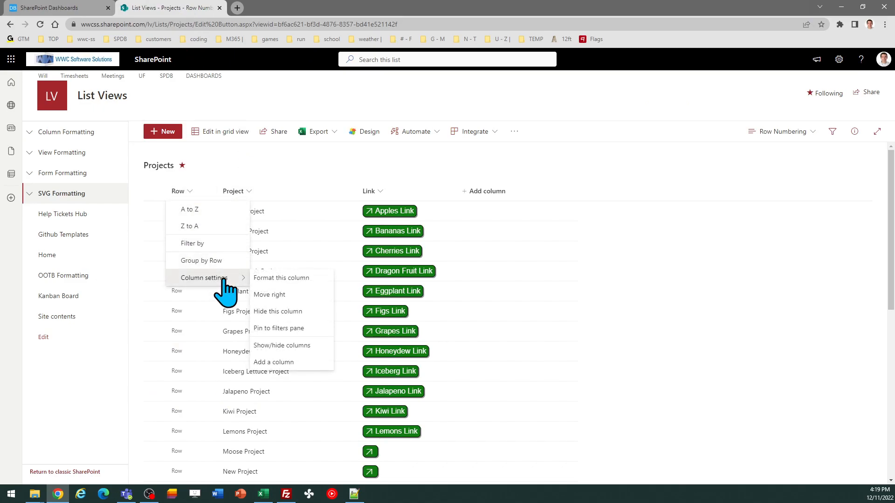
click(281, 278)
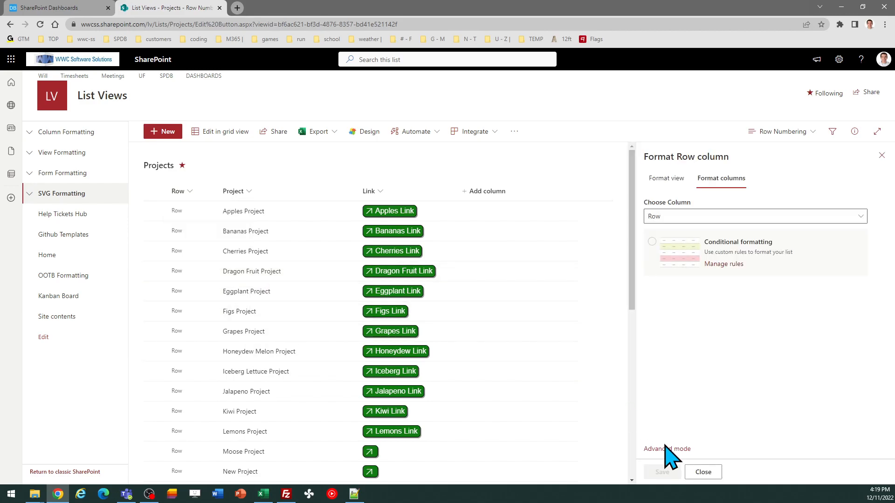
click(666, 450)
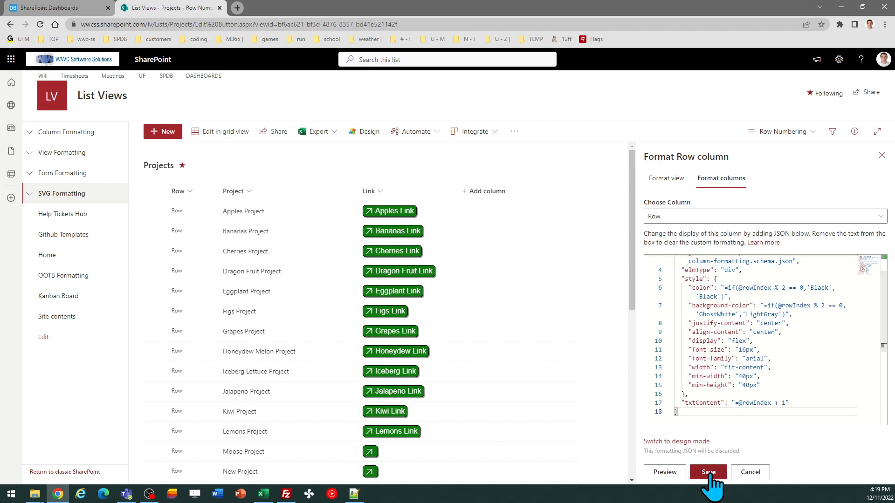
click(708, 472)
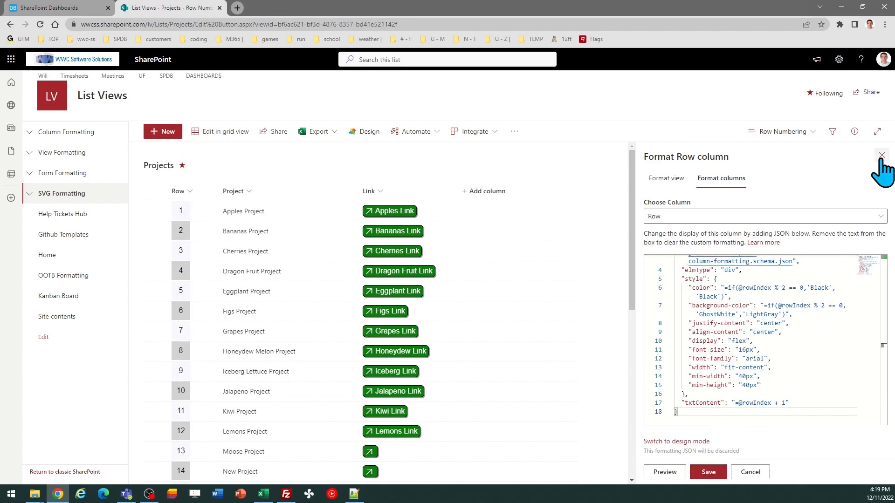
Close the Format Row pane and review the numbered rows 1–14 with alternating shading.
click(881, 156)
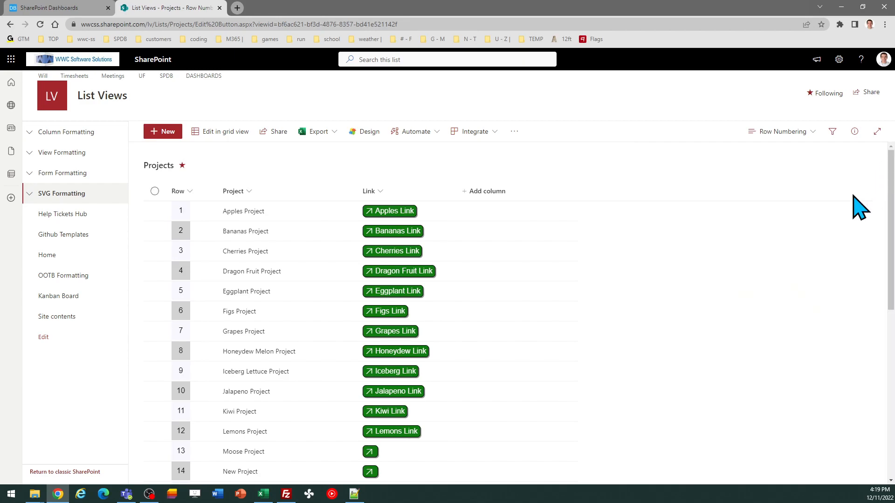
mouse_move(831, 247)
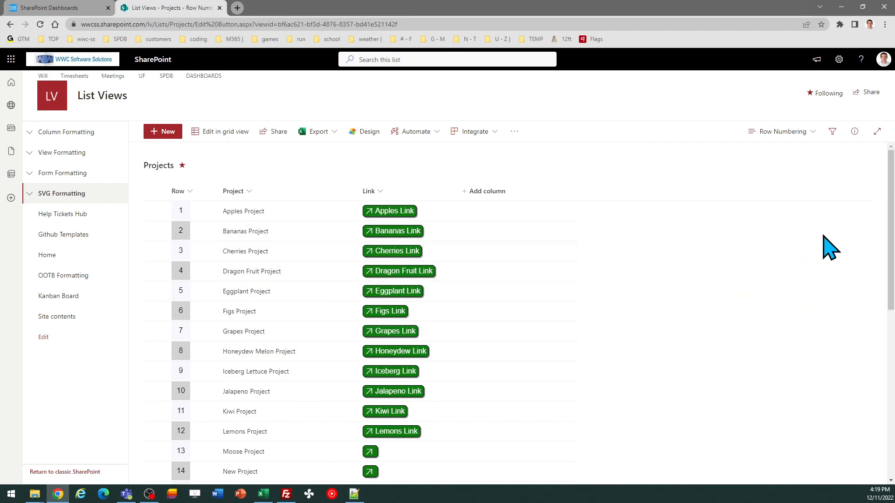
scroll(down, 3)
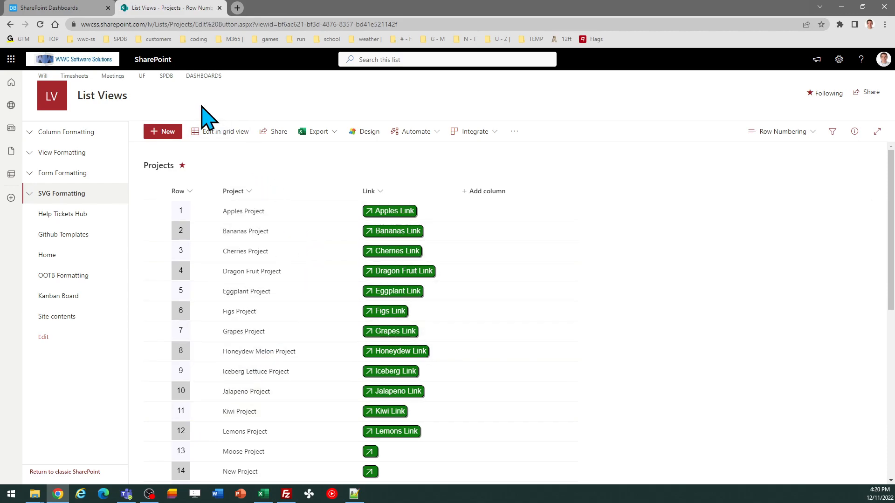
Switch back to the Column - Line Numbering template showing the Theme 1 preview.
click(54, 7)
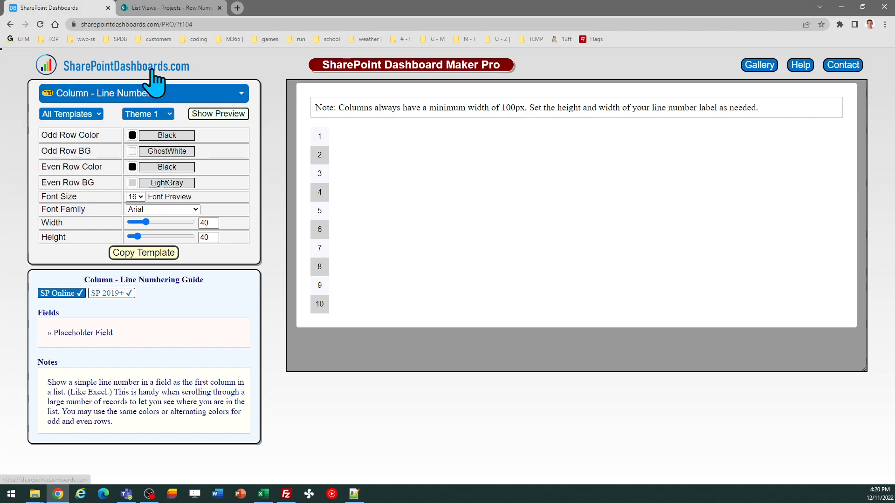
mouse_move(291, 111)
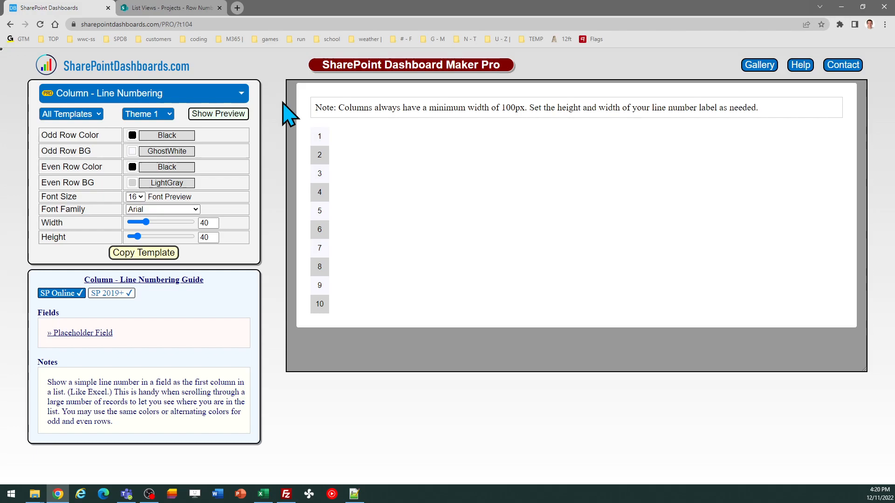
mouse_move(277, 75)
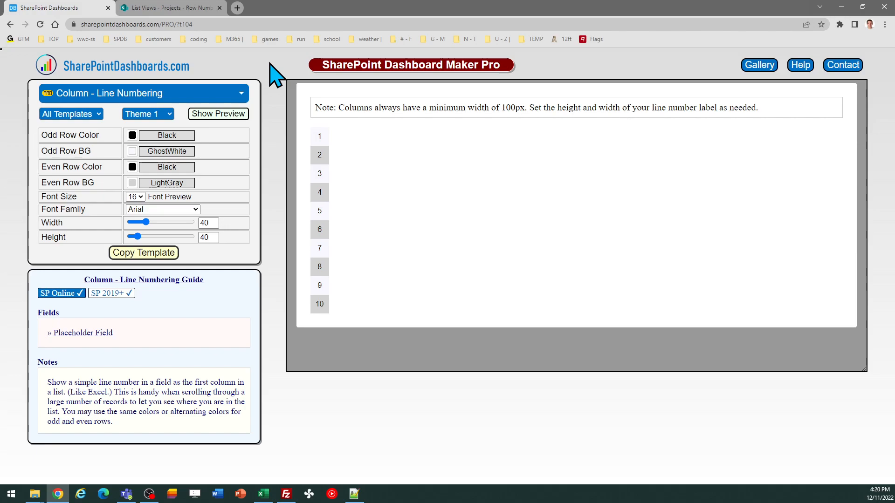
click(169, 8)
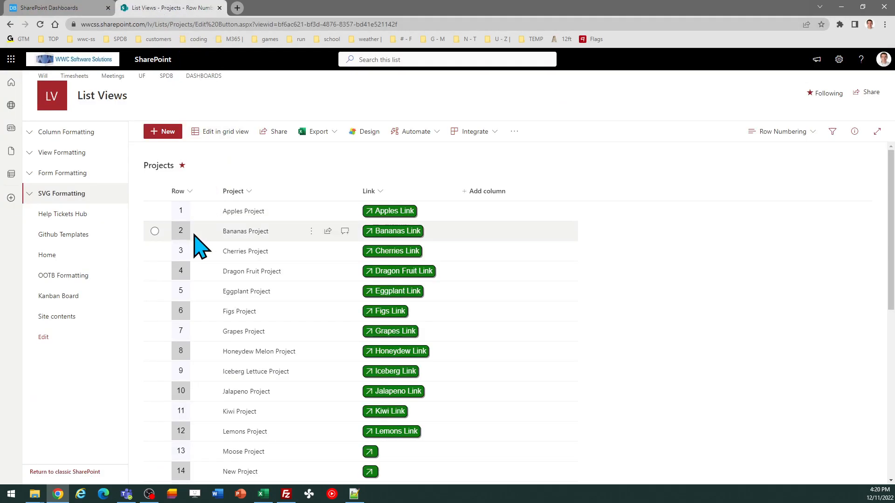
mouse_move(191, 412)
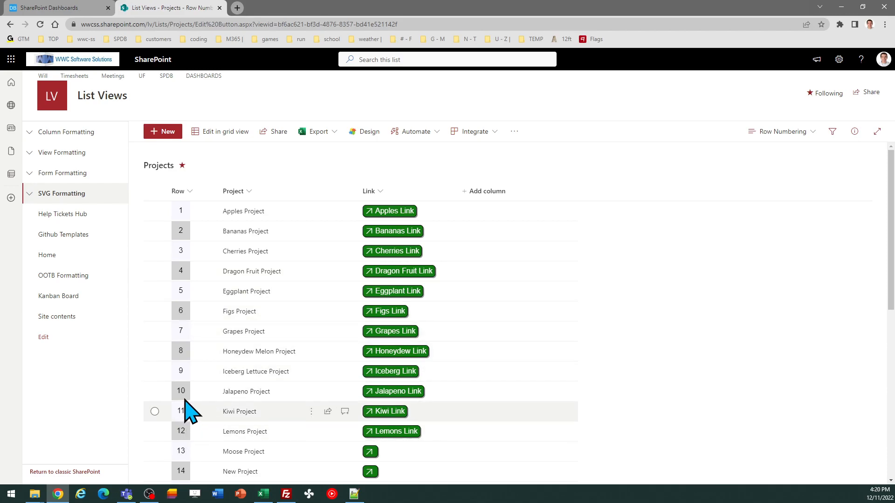
mouse_move(197, 263)
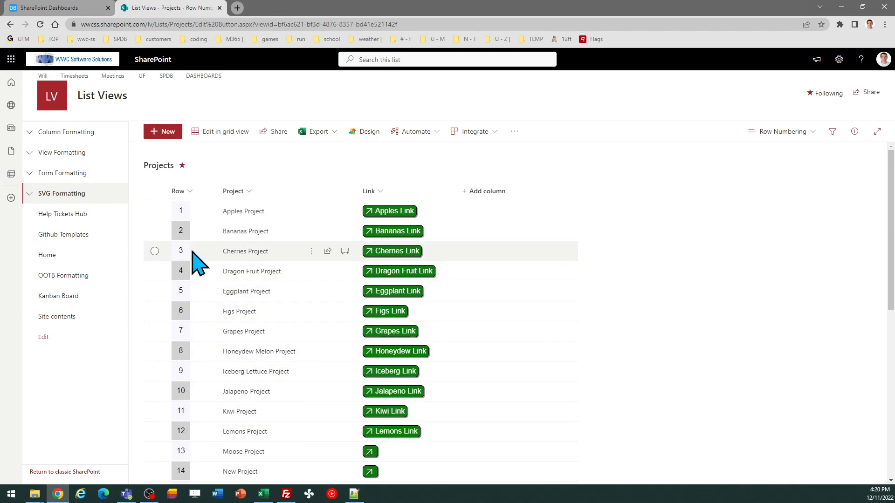
mouse_move(171, 111)
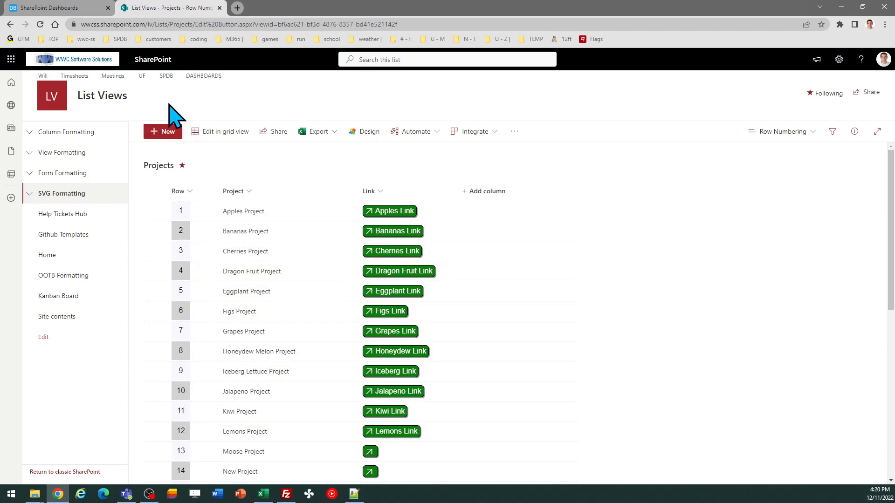
click(51, 7)
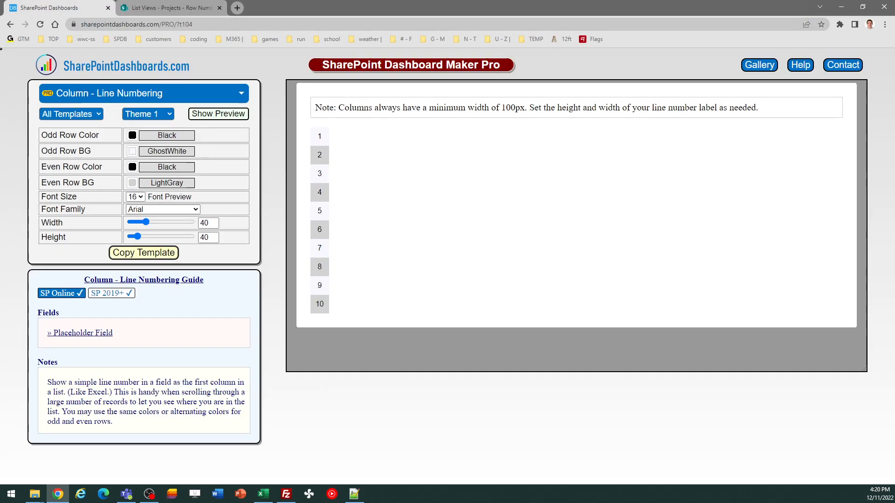